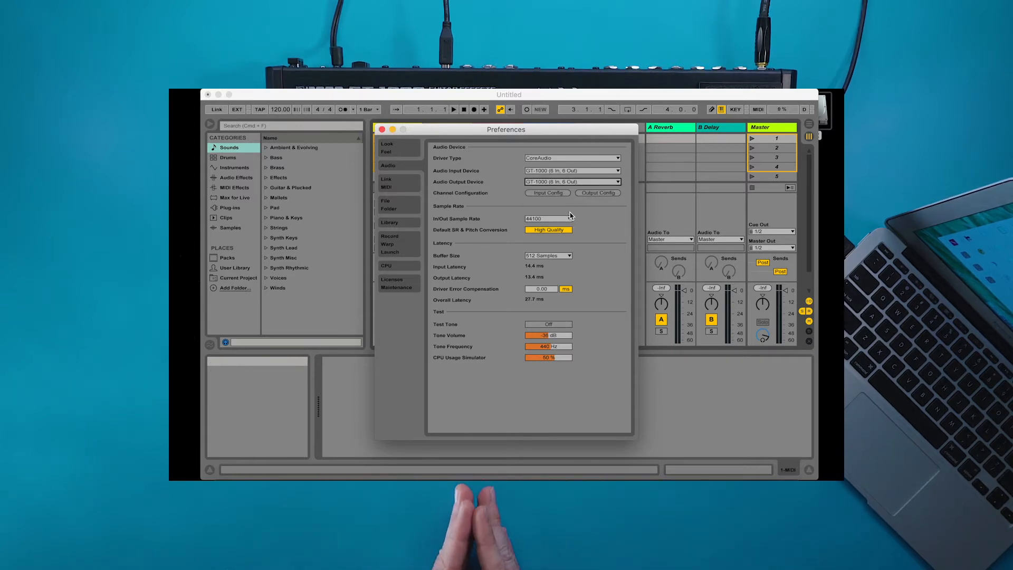
- Leave GT-1000 (6 In, 6 Out) as the Audio Output Device and close Preferences
click(547, 193)
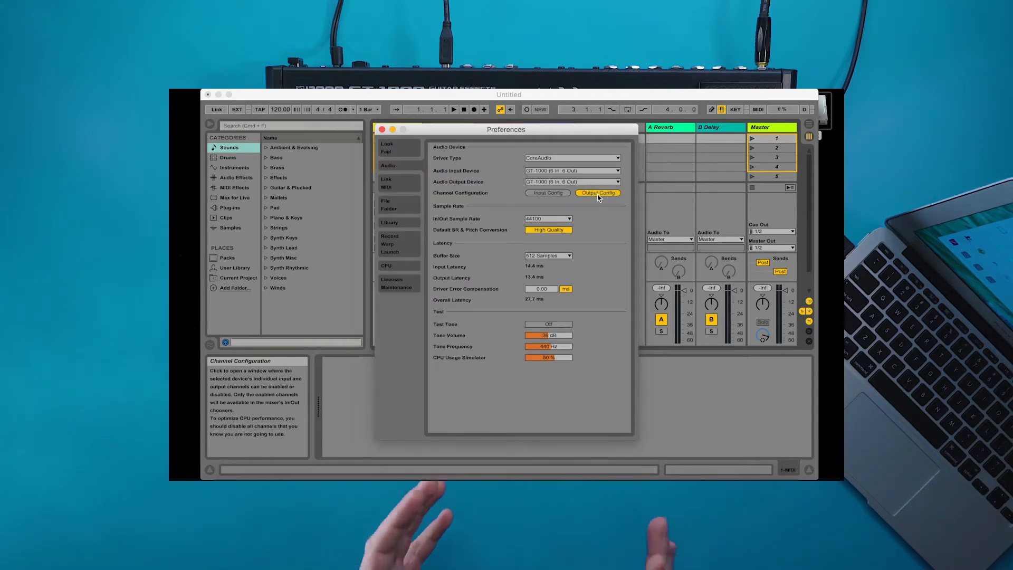
click(571, 181)
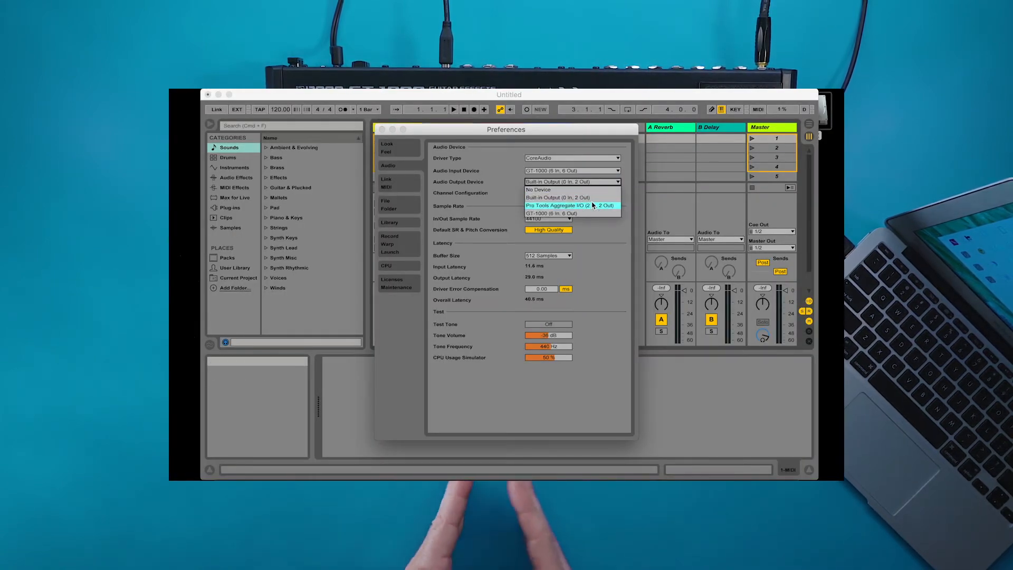
click(551, 213)
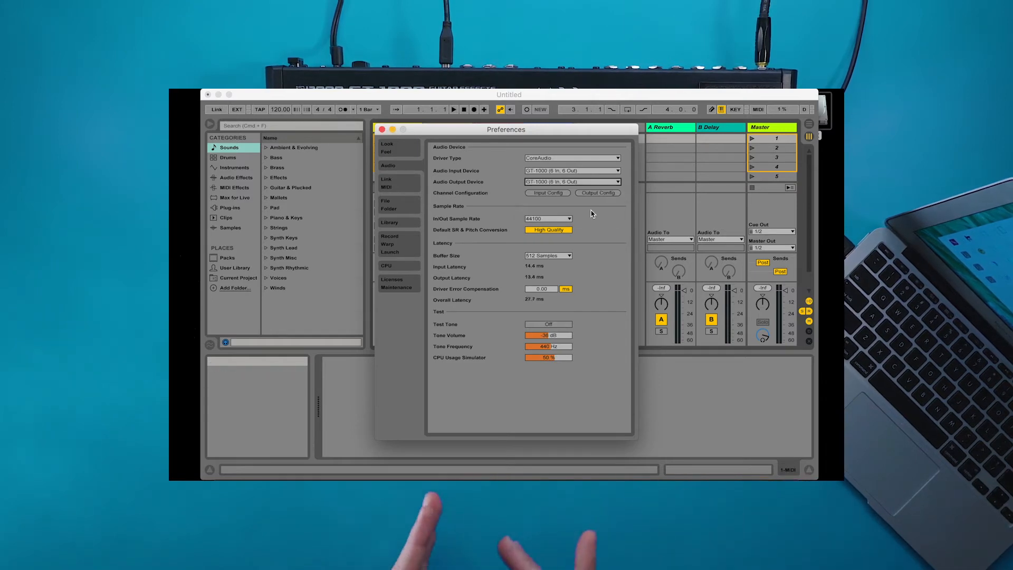
click(598, 192)
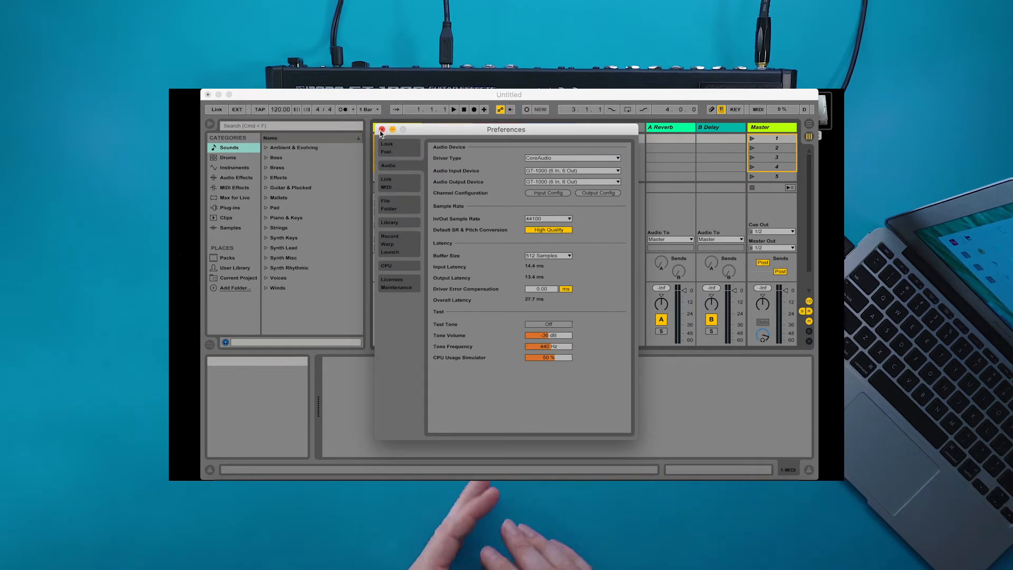
click(381, 128)
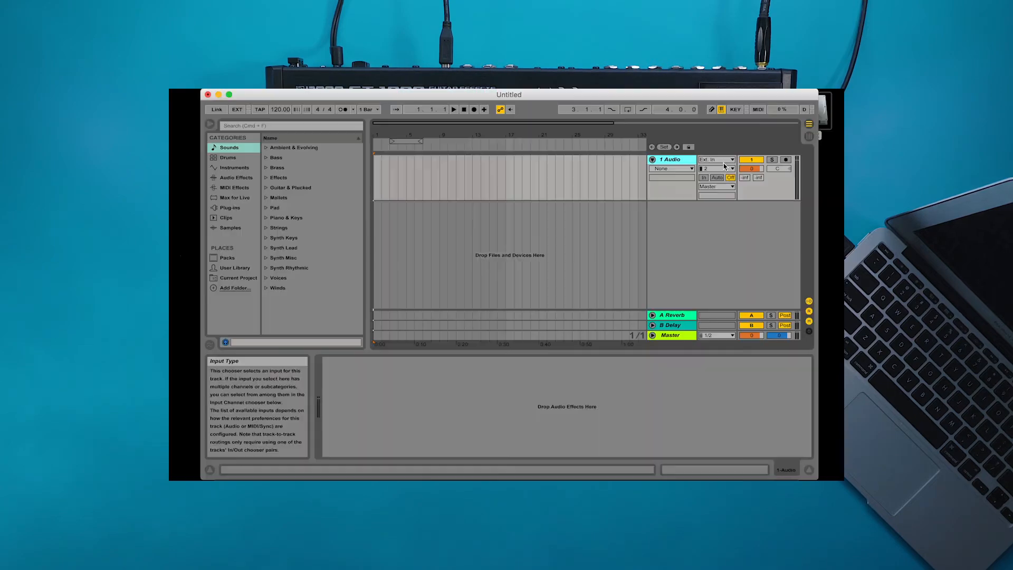
- Assign inputs 1/2 to the first track and a single mono channel to the second
click(715, 169)
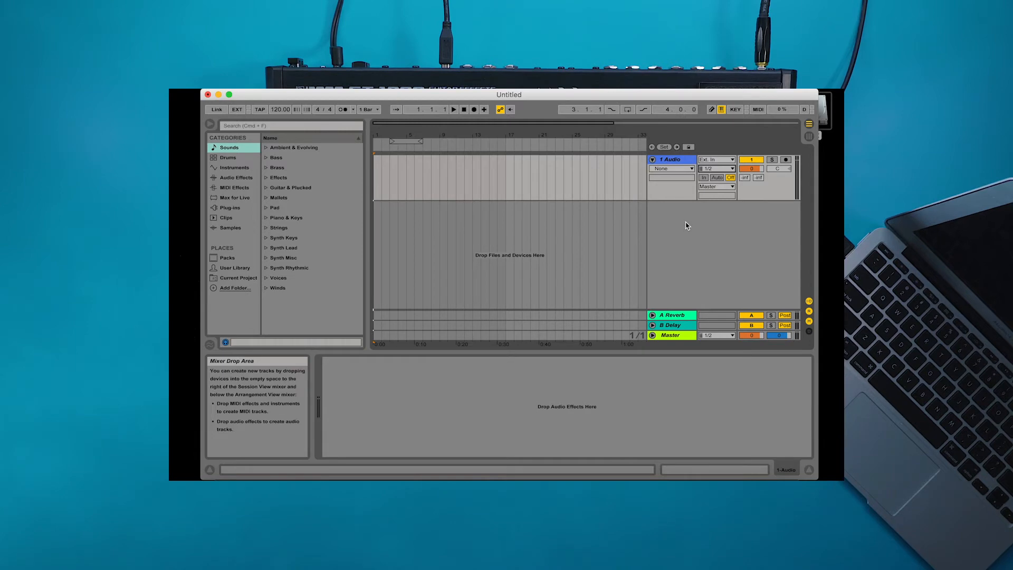
click(715, 216)
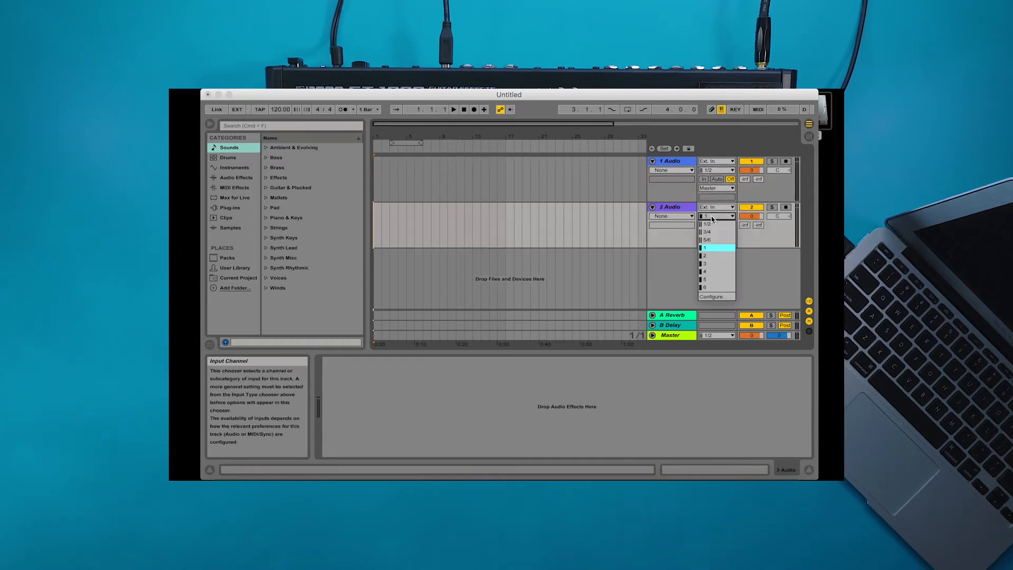
click(705, 263)
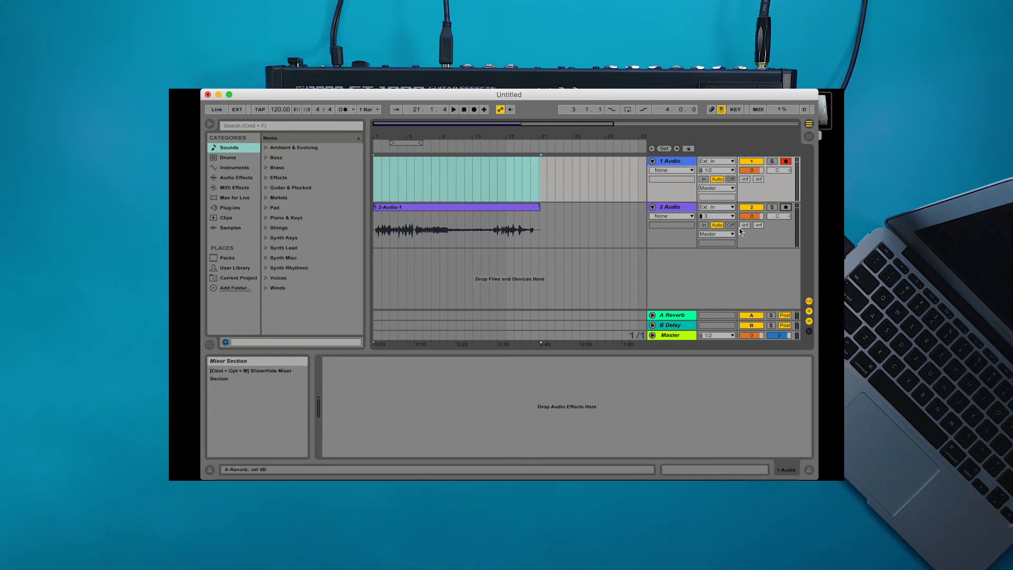
- Route the second track's Audio To from Master to Ext. Out 1/2
click(714, 234)
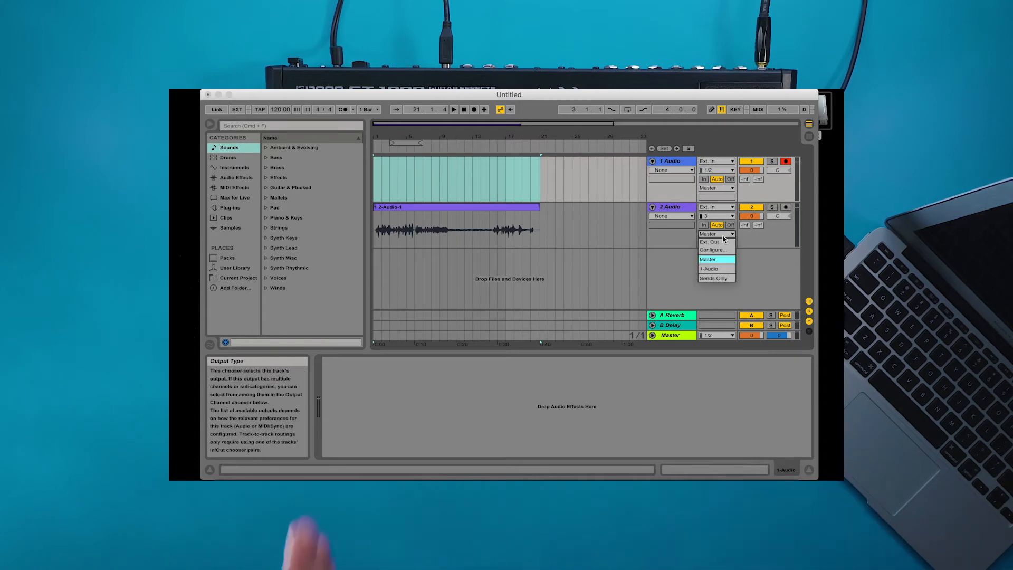
click(710, 250)
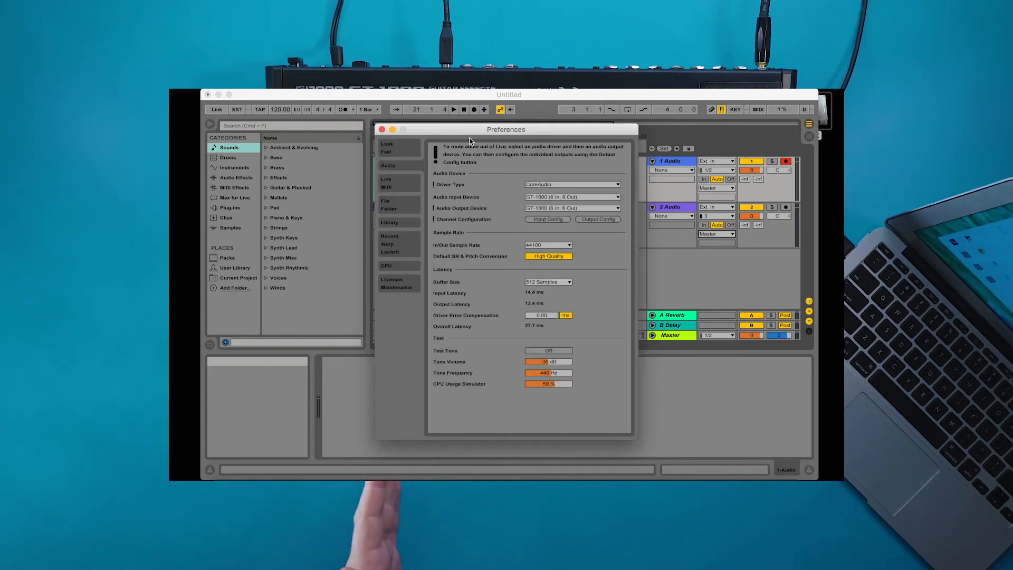
click(381, 129)
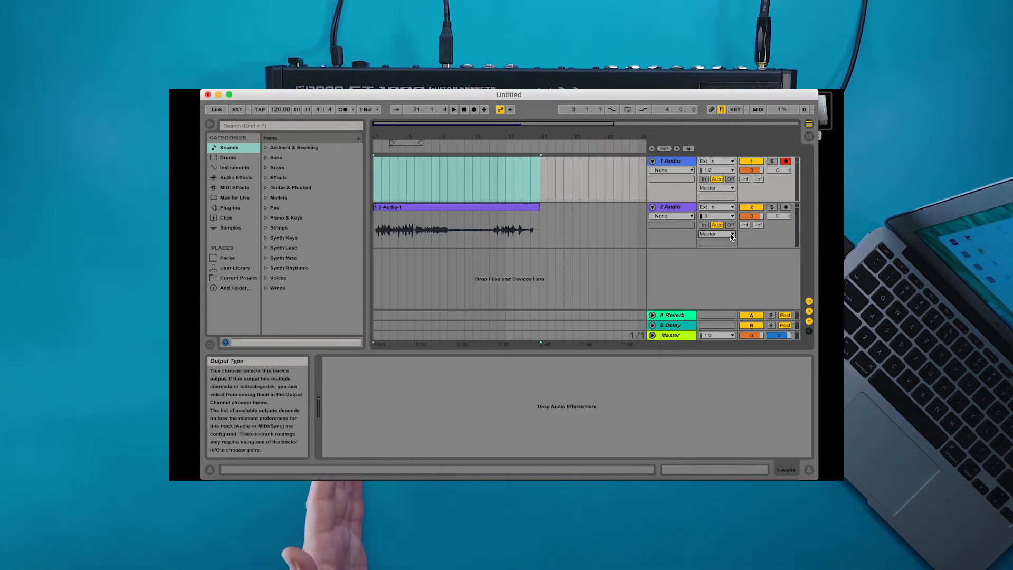
click(716, 234)
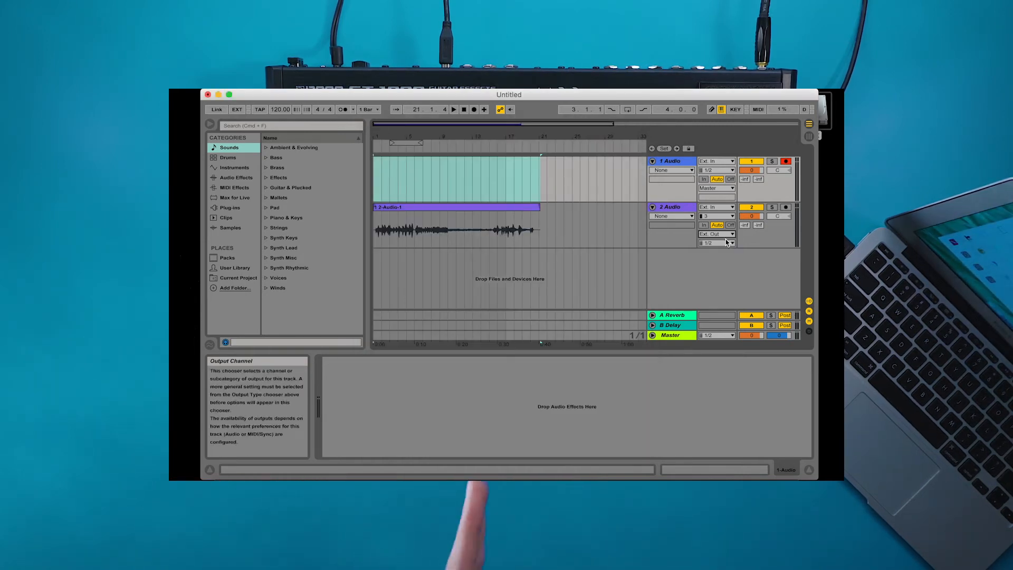